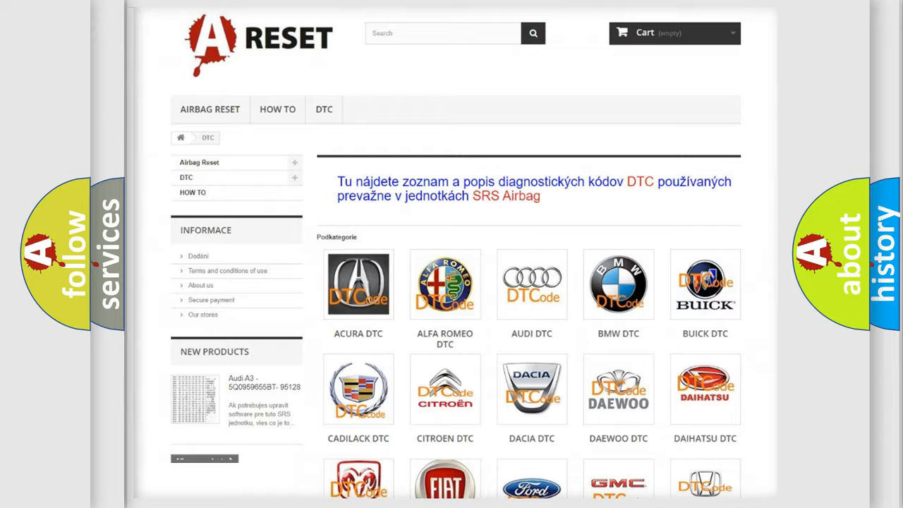
Scroll down through the Lexus DTC code subcategories such as B0001:13 and B0002:12.
{"action": "scroll", "scroll_direction": "down", "scroll_amount": 3}
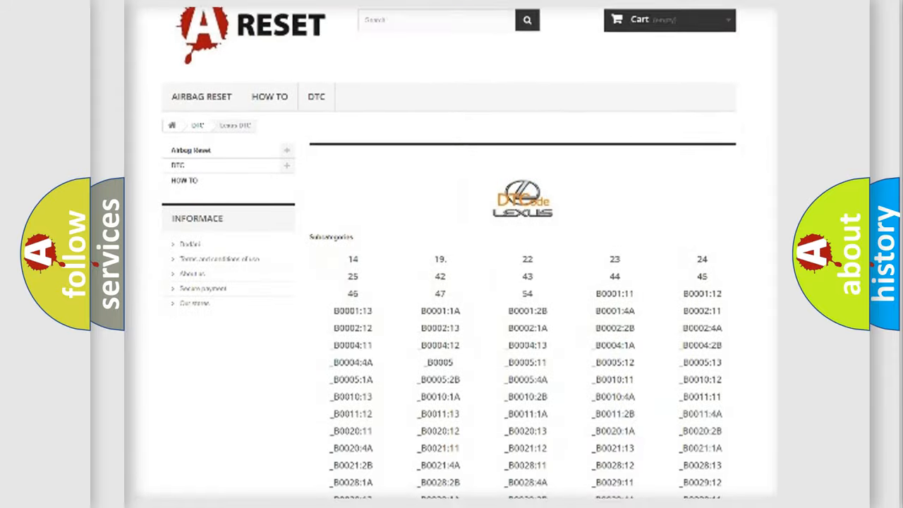
{"action": "scroll", "scroll_direction": "down", "scroll_amount": 3}
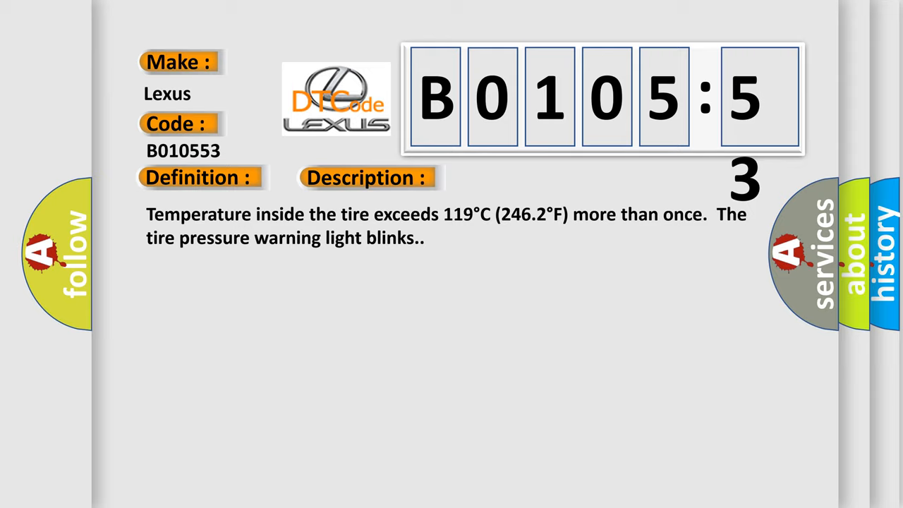
Advance the B010553 card to reveal the Cause text about the deactivated tire pressure warning valve, transmitter and ECU.
{"action": "left_click", "coordinate": [520, 178]}
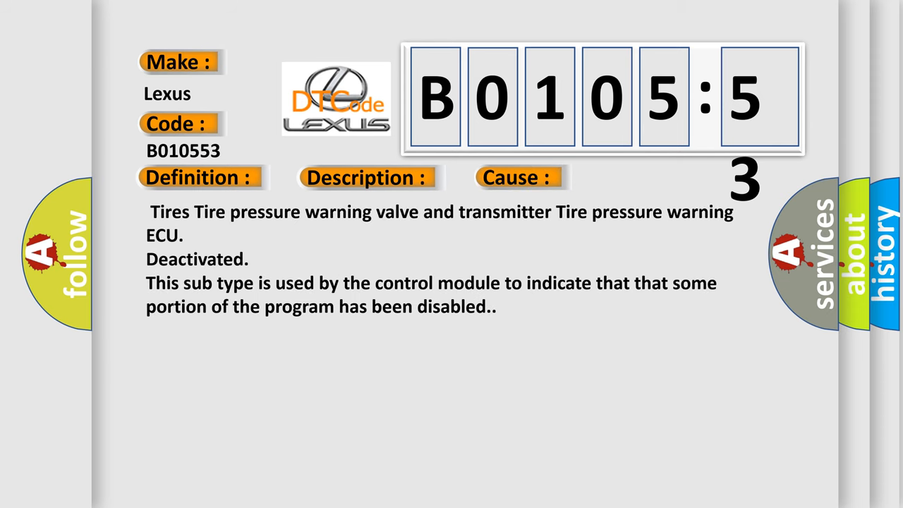